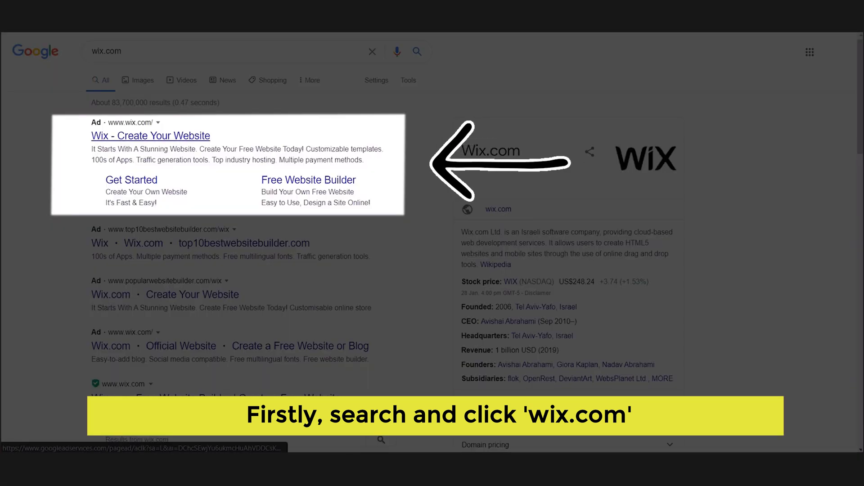
Go to the Wix site from the Google results and reach the My Sites dashboard
{"action": "left_click", "coordinate": [151, 136]}
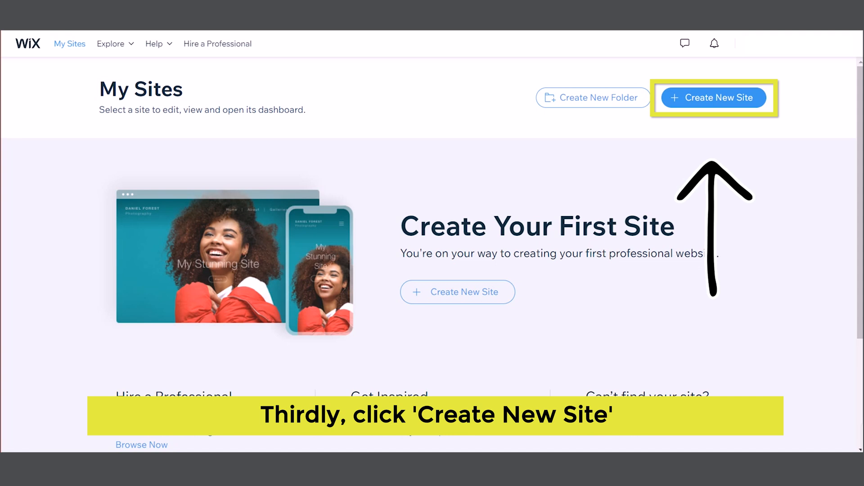
Start a new site in the Portfolio & CV category and continue to the template gallery
{"action": "left_click", "coordinate": [714, 97]}
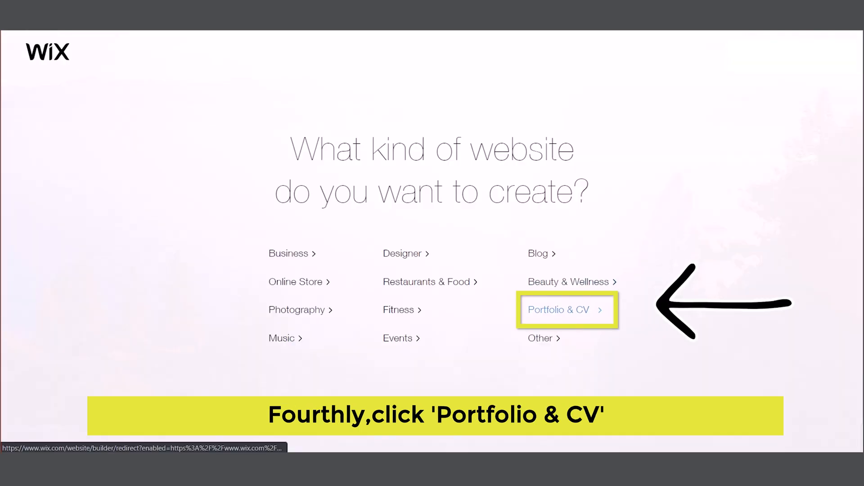
{"action": "left_click", "coordinate": [558, 308]}
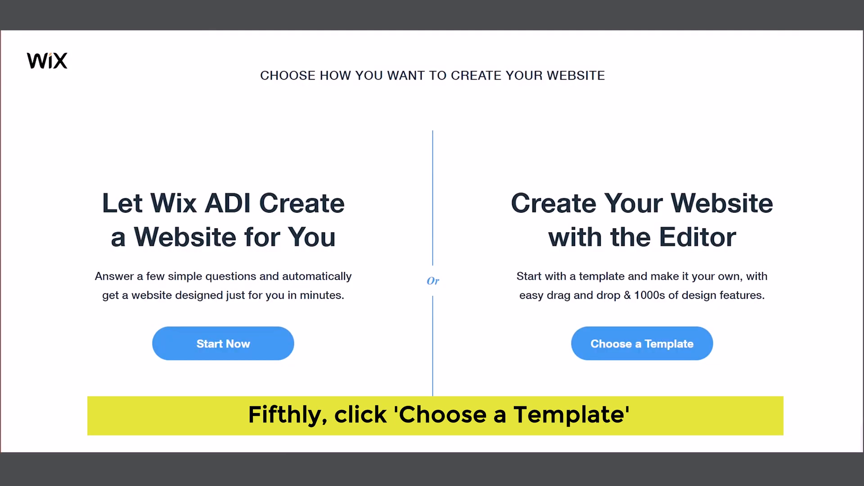
{"action": "left_click", "coordinate": [641, 343]}
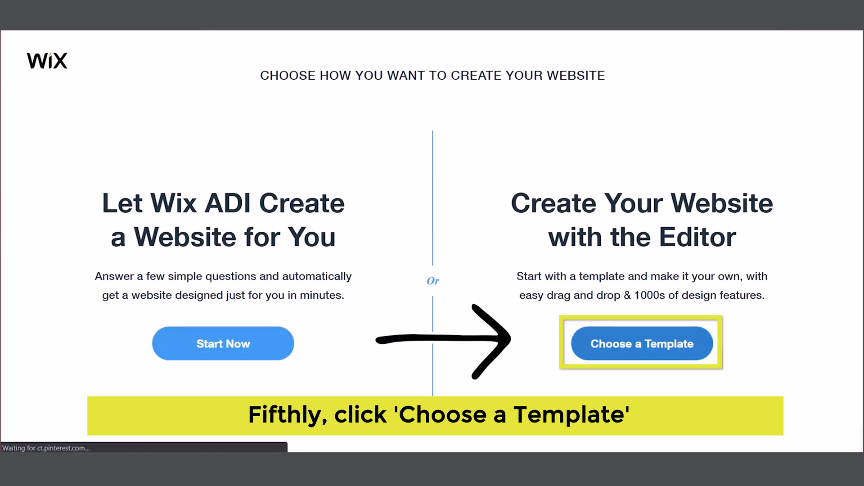
{"action": "left_click", "coordinate": [641, 343]}
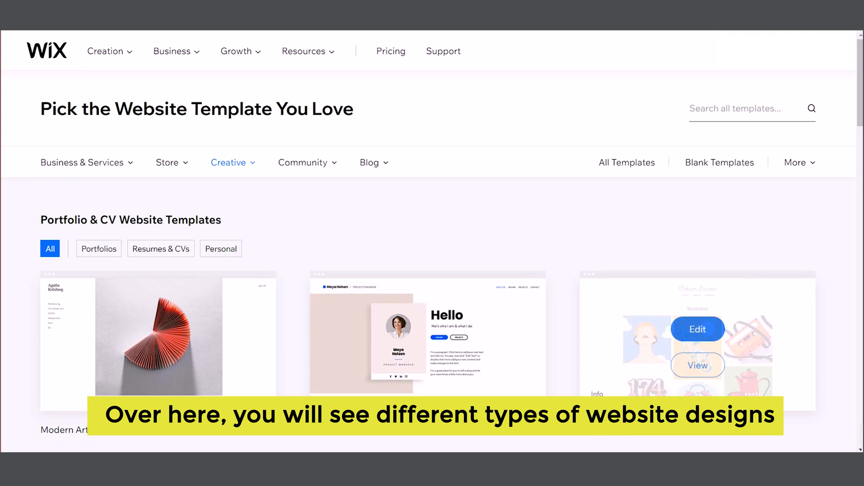
Find the Personal Resume template in the gallery and start editing it
{"action": "scroll", "scroll_direction": "down", "scroll_amount": 3}
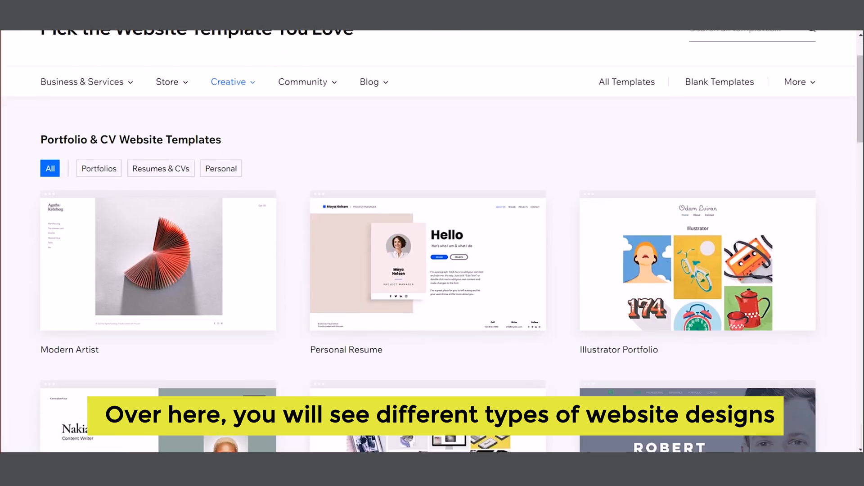
{"action": "scroll", "scroll_direction": "down", "scroll_amount": 3}
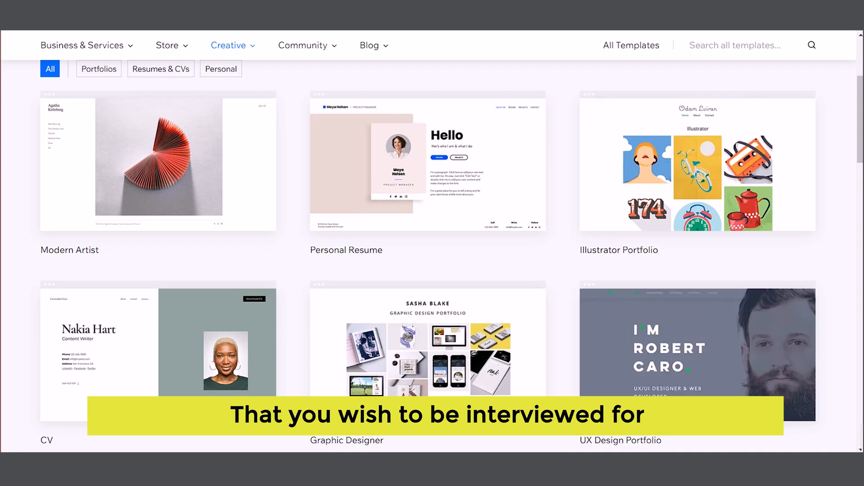
{"action": "mouse_move", "coordinate": [426, 163]}
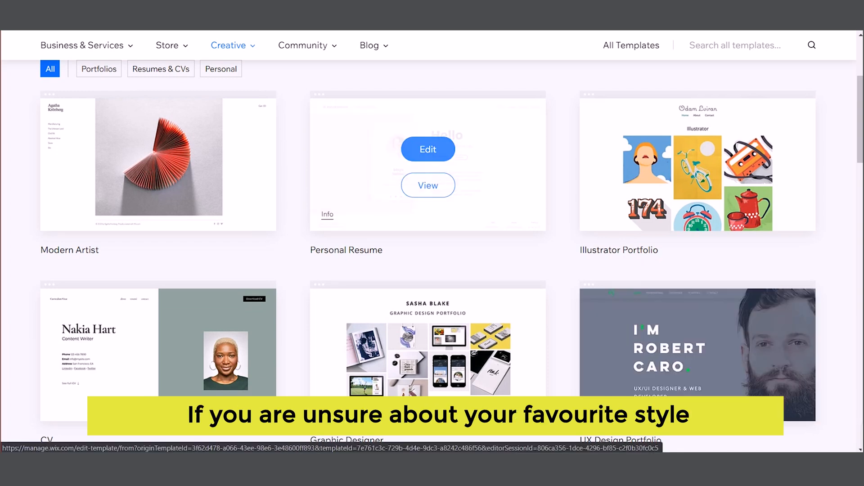
{"action": "scroll", "scroll_direction": "down", "scroll_amount": 3}
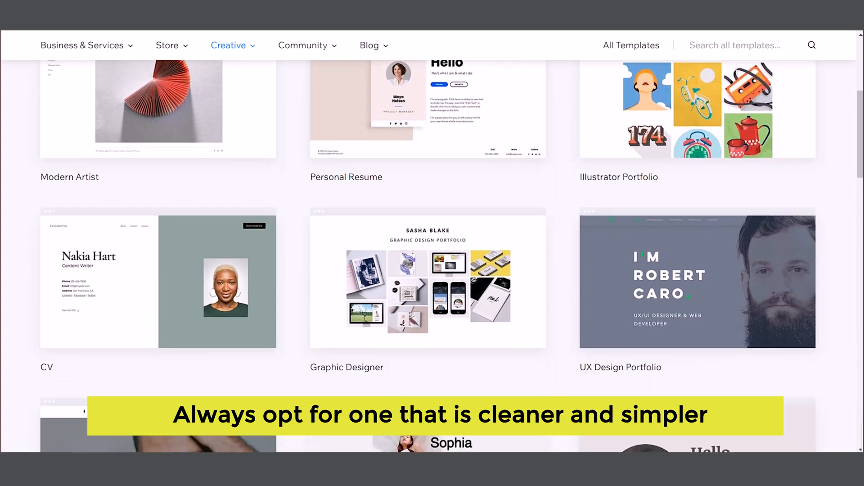
{"action": "scroll", "scroll_direction": "down", "scroll_amount": 3}
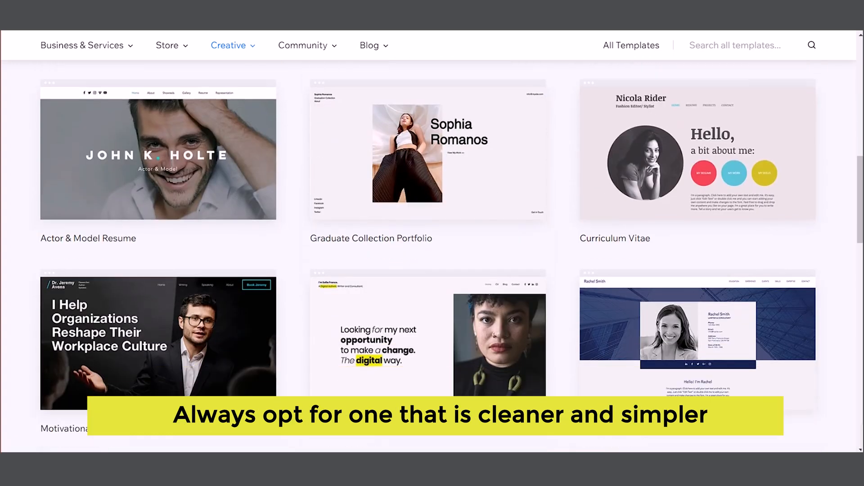
{"action": "scroll", "scroll_direction": "down", "scroll_amount": 3}
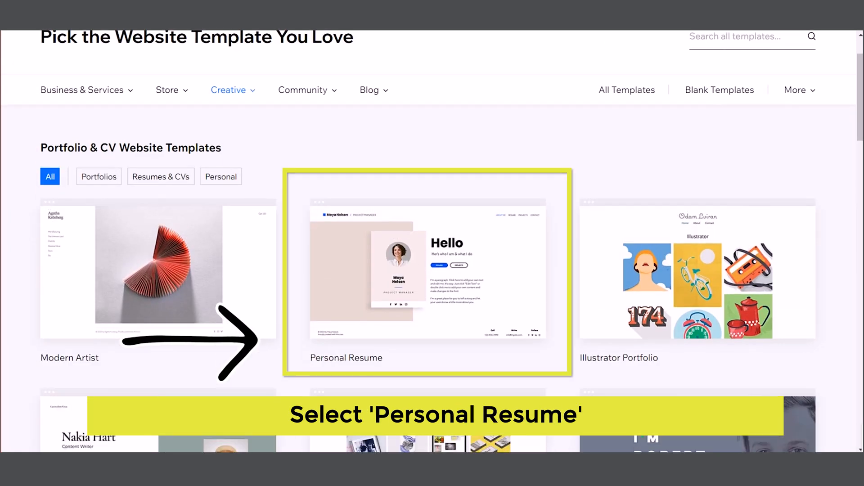
{"action": "left_click", "coordinate": [429, 270]}
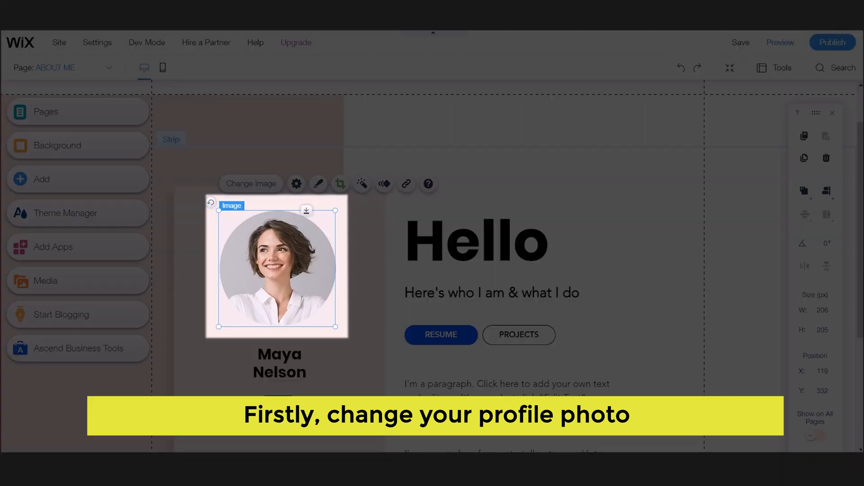
{"action": "left_click", "coordinate": [278, 266]}
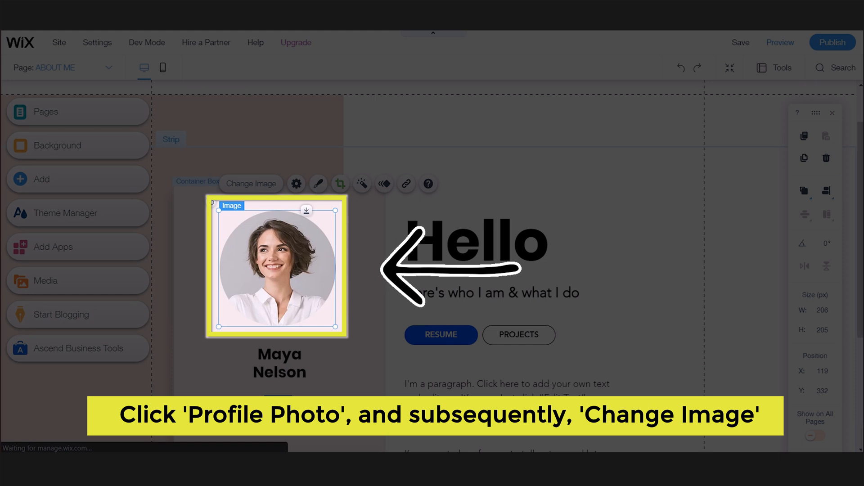
{"action": "left_click", "coordinate": [250, 183]}
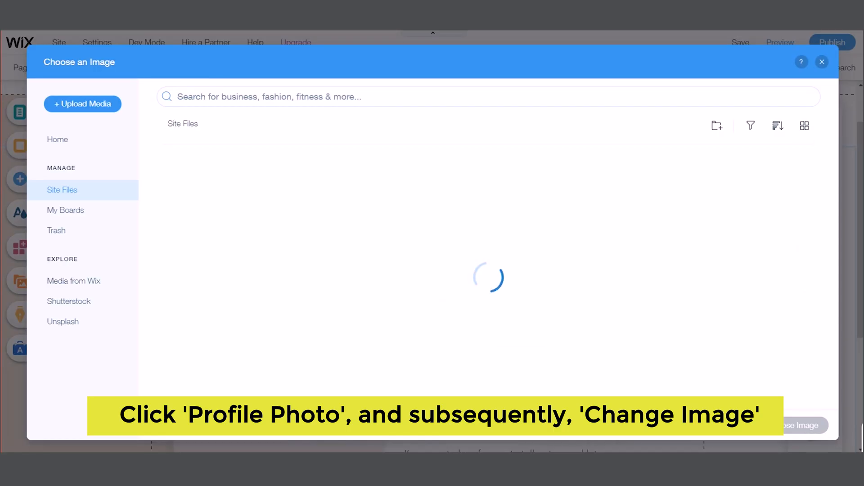
{"action": "left_click", "coordinate": [205, 203]}
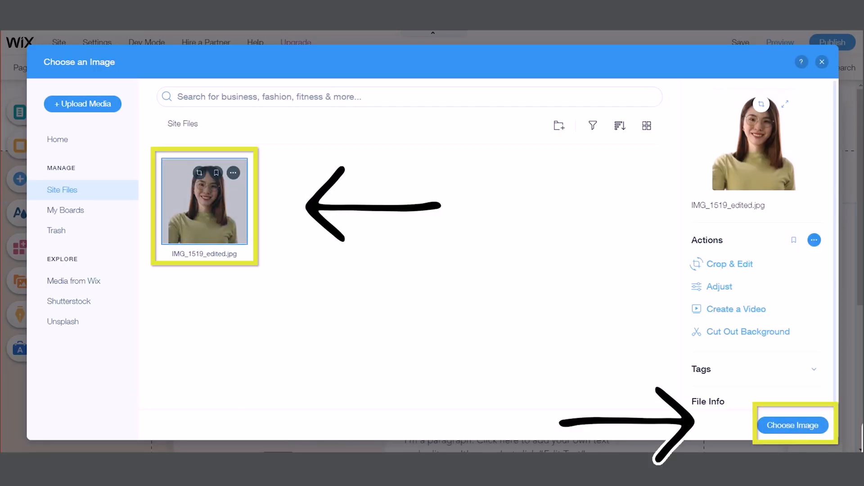
{"action": "left_click", "coordinate": [792, 425]}
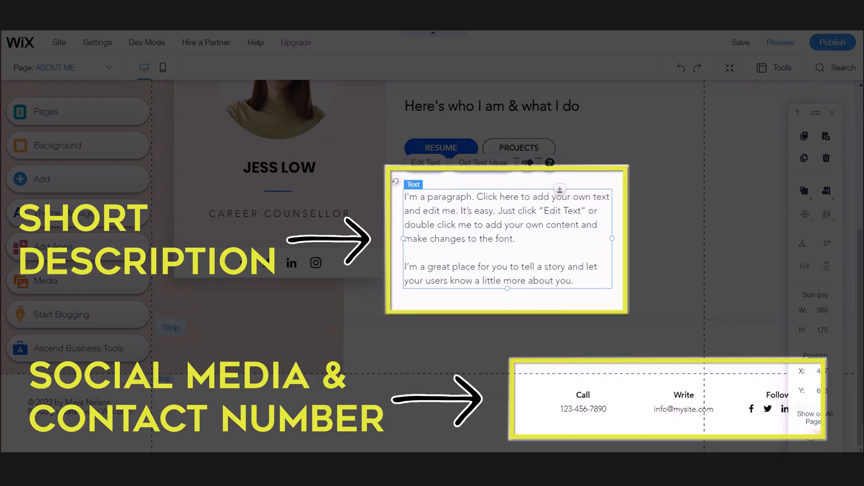
{"action": "left_click", "coordinate": [582, 408]}
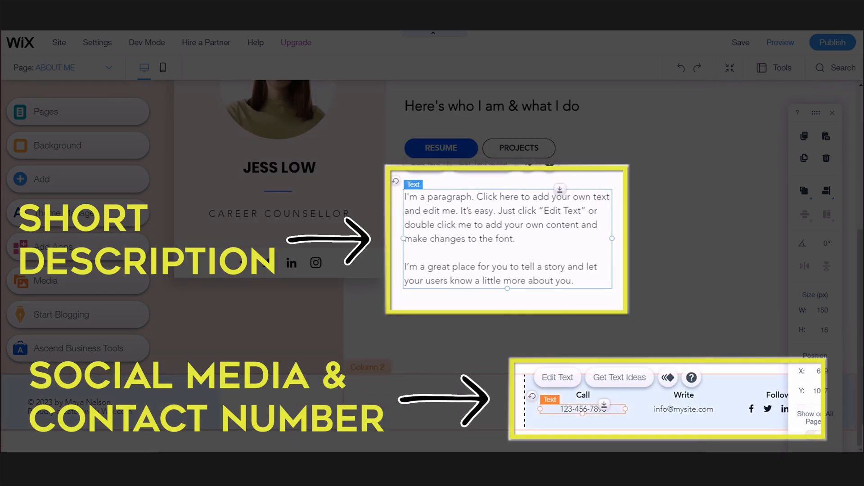
{"action": "left_click", "coordinate": [20, 111]}
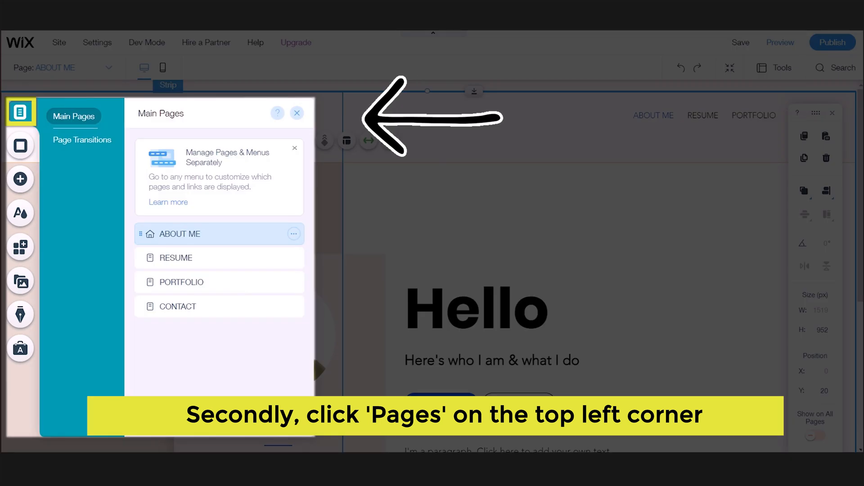
Switch to the RESUME page and review its work experience, education and skills sections
{"action": "left_click", "coordinate": [177, 257]}
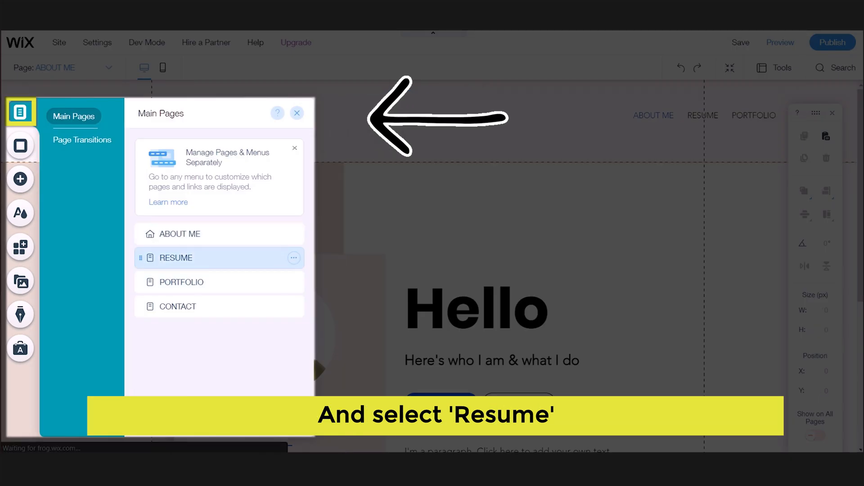
{"action": "left_click", "coordinate": [175, 259]}
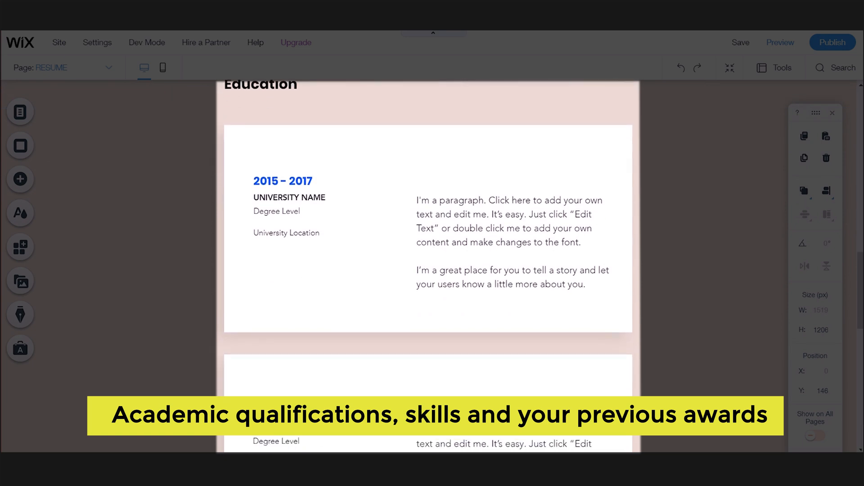
{"action": "scroll", "scroll_direction": "down", "scroll_amount": 3}
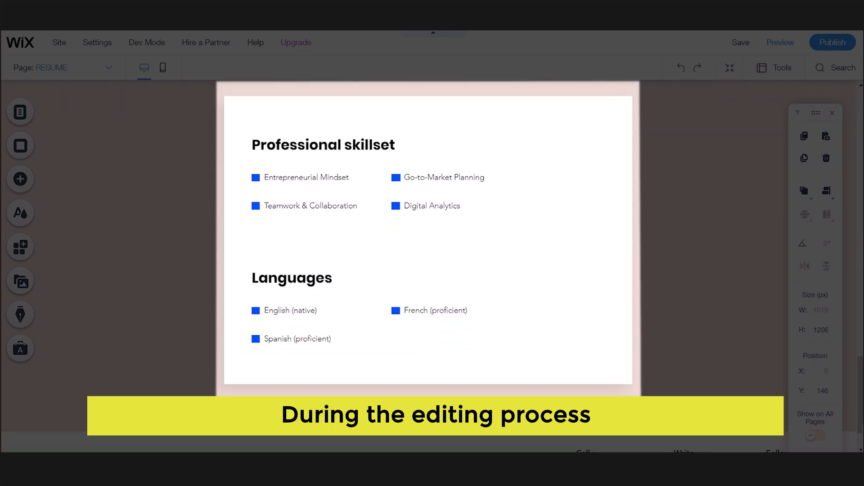
{"action": "scroll", "scroll_direction": "down", "scroll_amount": 3}
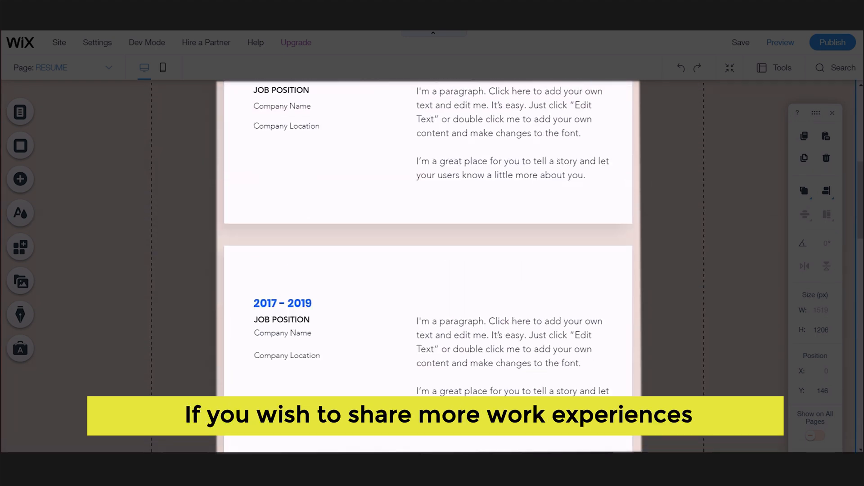
{"action": "scroll", "scroll_direction": "down", "scroll_amount": 3}
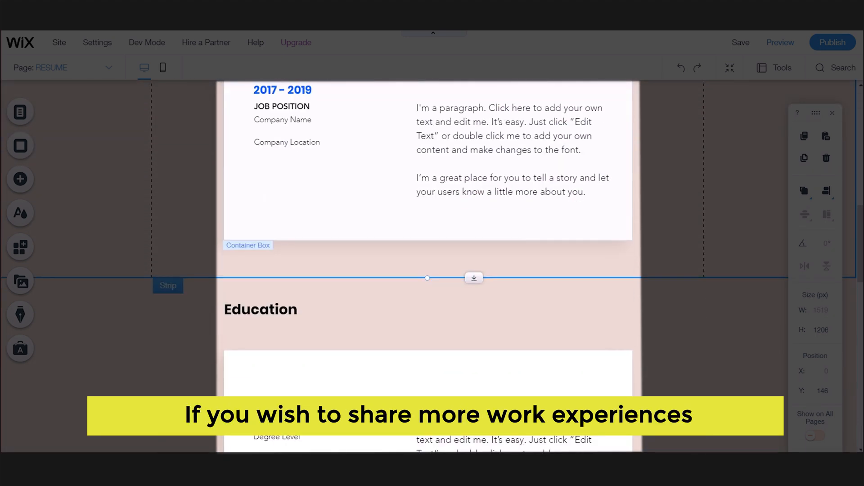
Preview the Resume page as a visitor, then return to the editor
{"action": "left_click", "coordinate": [427, 161]}
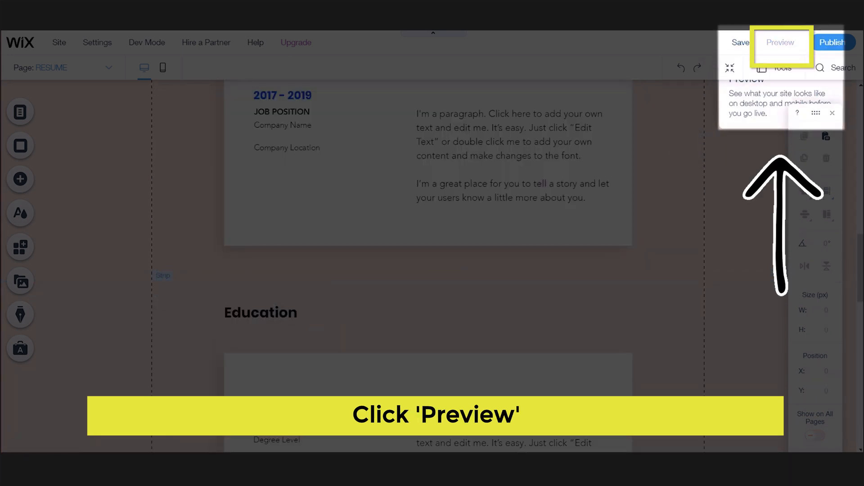
{"action": "left_click", "coordinate": [780, 42]}
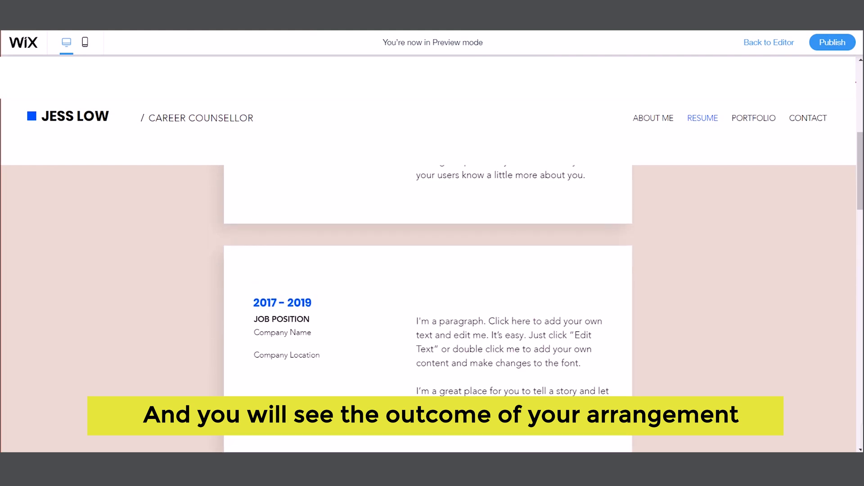
{"action": "left_click", "coordinate": [768, 42]}
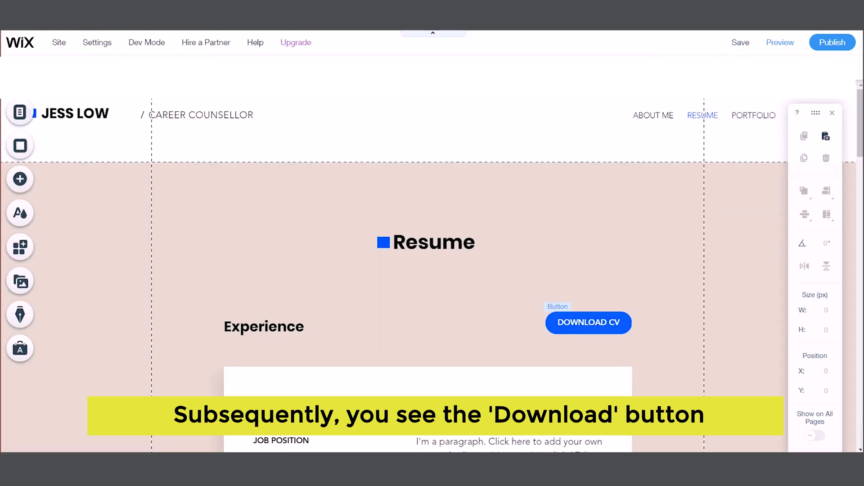
Link the Download CV button to the uploaded RESUME.pdf document
{"action": "left_click", "coordinate": [588, 322]}
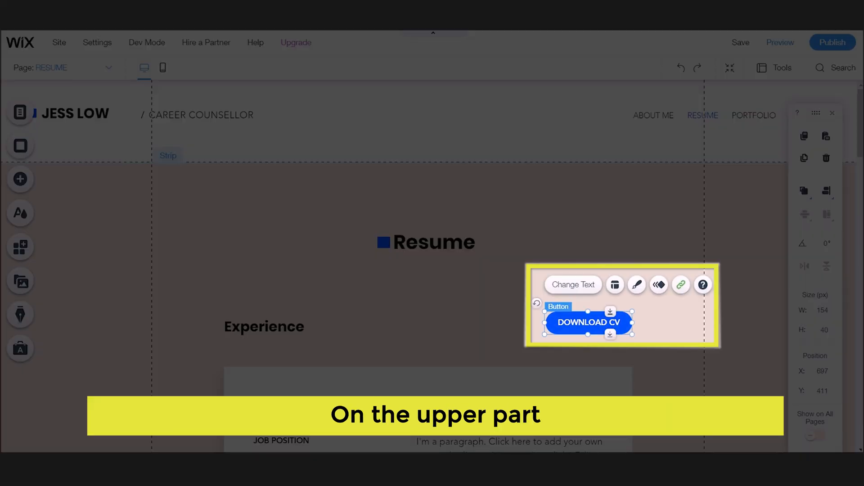
{"action": "left_click", "coordinate": [680, 284]}
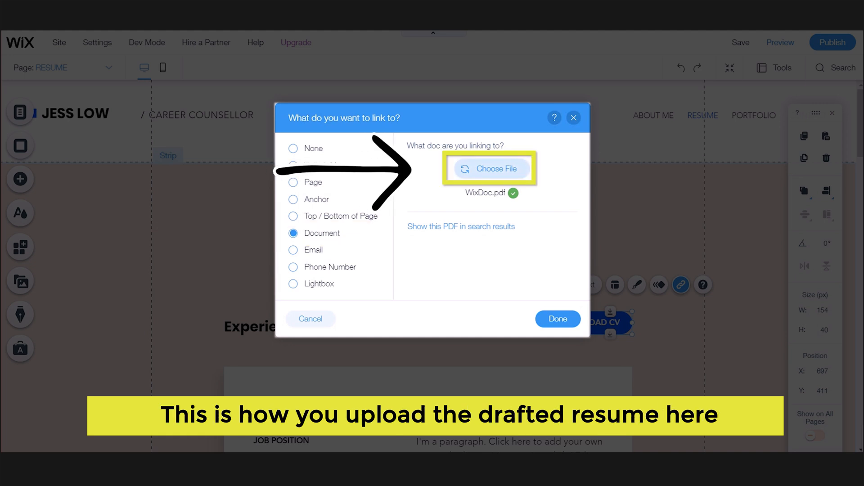
{"action": "left_click", "coordinate": [491, 169]}
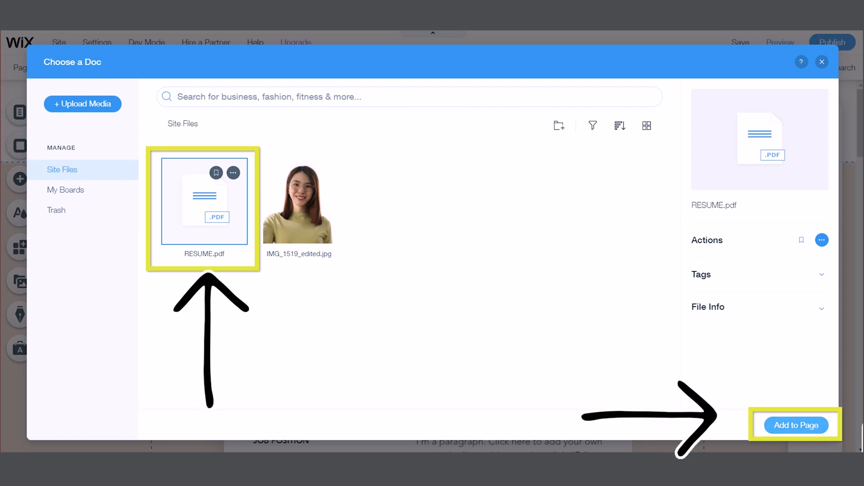
{"action": "left_click", "coordinate": [794, 425]}
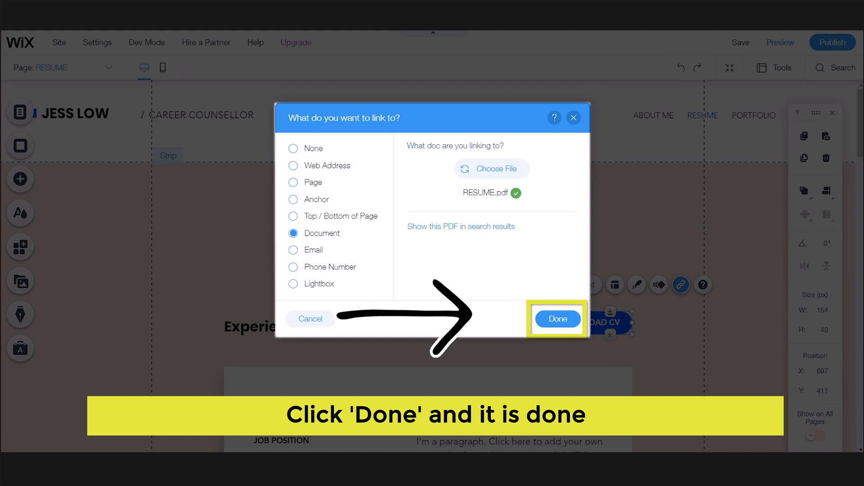
{"action": "left_click", "coordinate": [558, 319]}
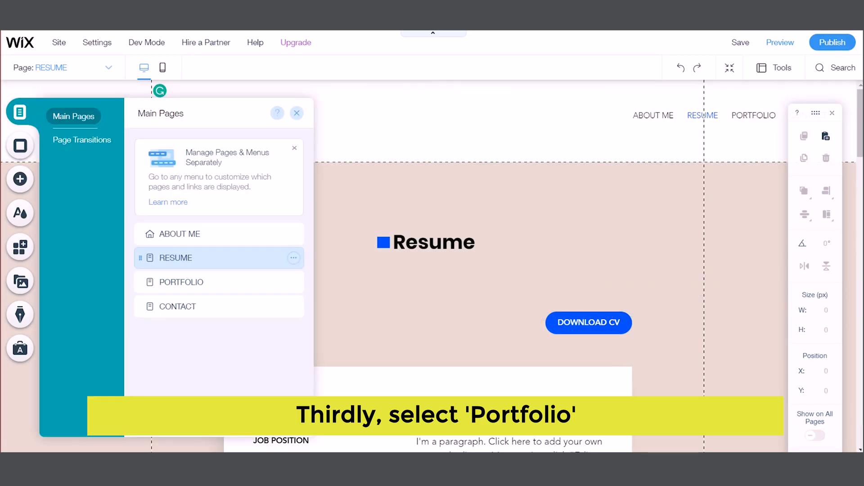
Switch to the PORTFOLIO page and look over its three project sections
{"action": "left_click", "coordinate": [181, 281]}
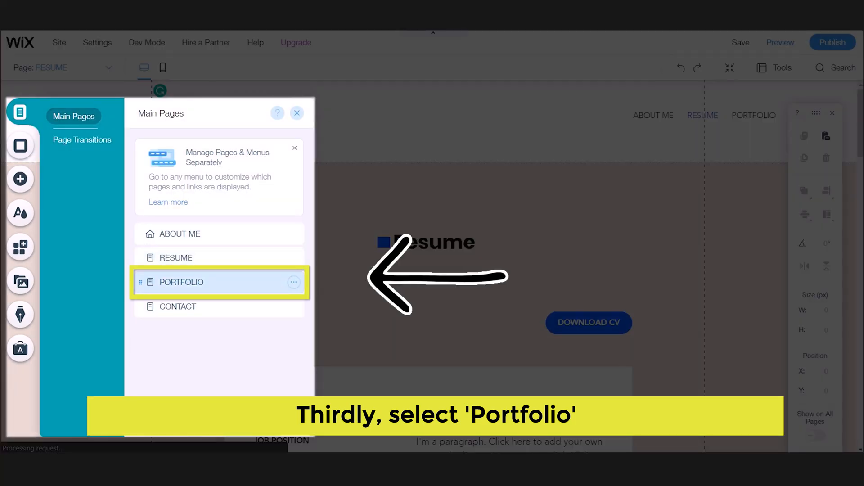
{"action": "left_click", "coordinate": [181, 282]}
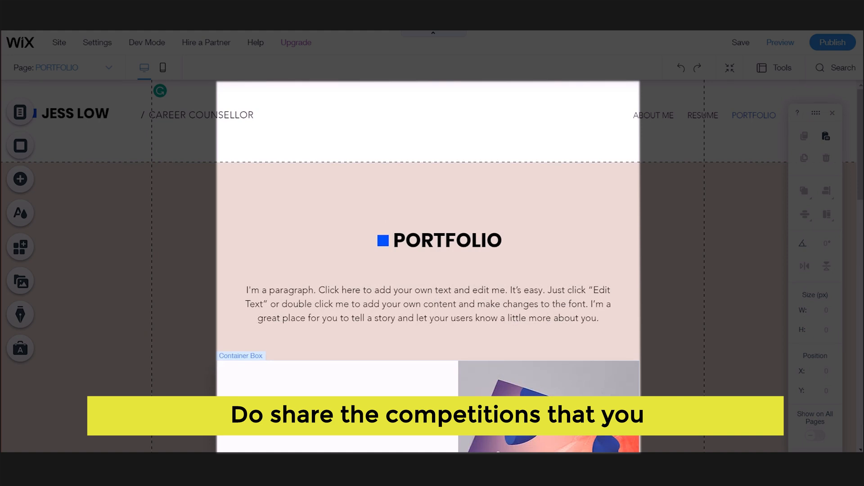
{"action": "scroll", "scroll_direction": "down", "scroll_amount": 3}
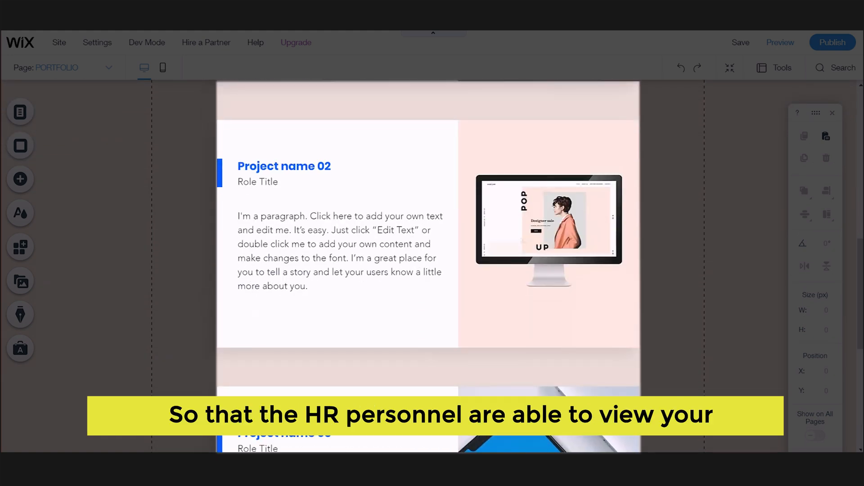
{"action": "scroll", "scroll_direction": "down", "scroll_amount": 3}
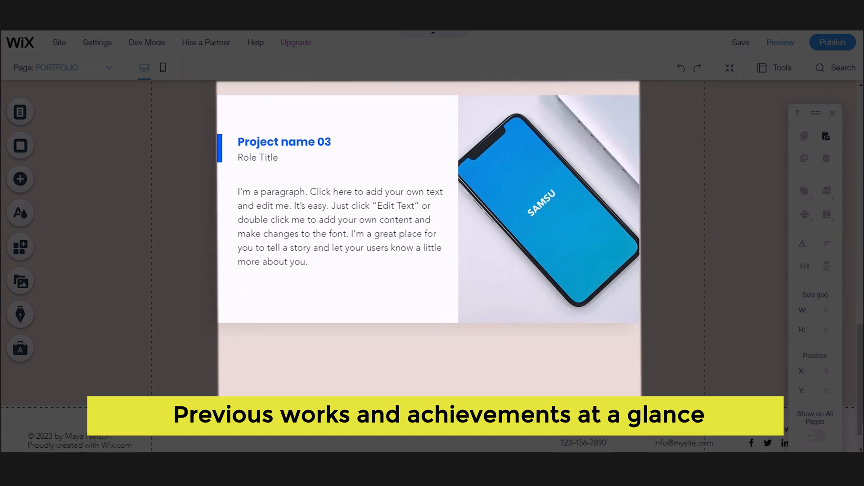
{"action": "scroll", "scroll_direction": "up", "scroll_amount": 3}
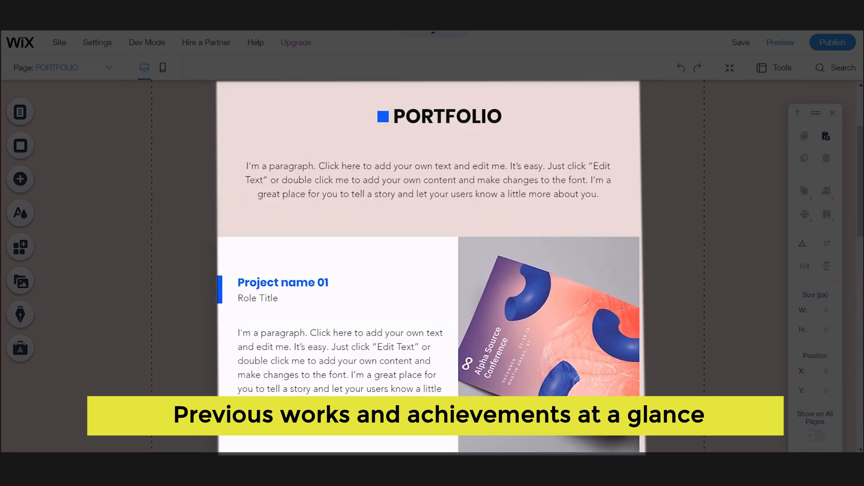
{"action": "scroll", "scroll_direction": "up", "scroll_amount": 3}
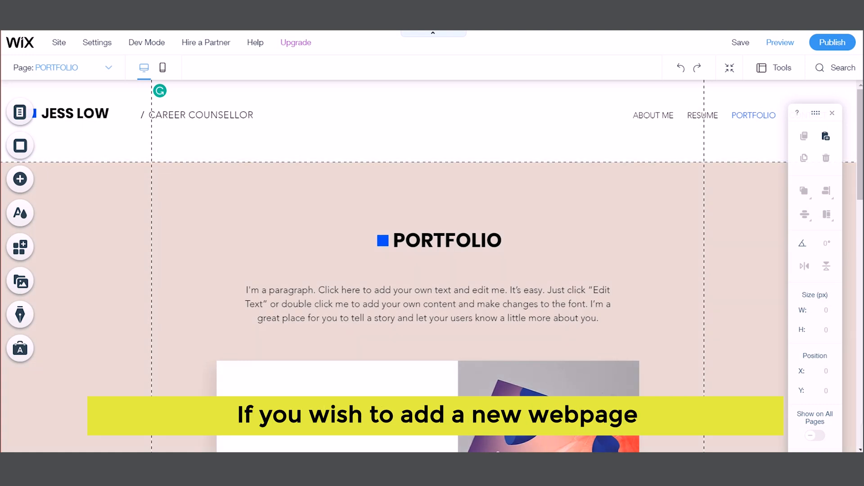
Add a new blank page to the site named VIDEO RESUME
{"action": "left_click", "coordinate": [19, 112]}
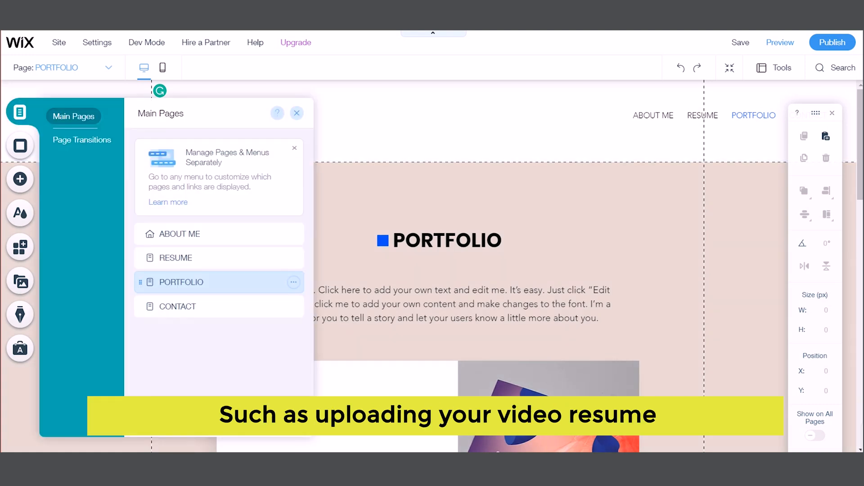
{"action": "left_click", "coordinate": [177, 306]}
{"action": "type", "text": "V"}
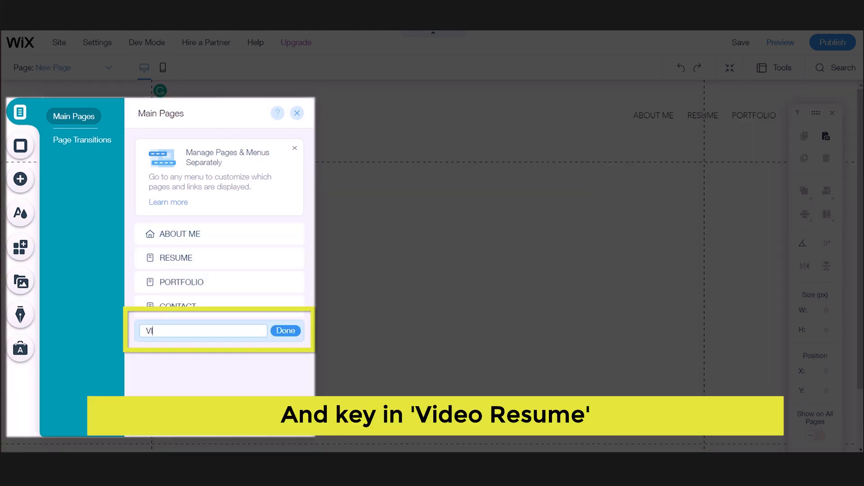
{"action": "type", "text": "IDEO RESUME"}
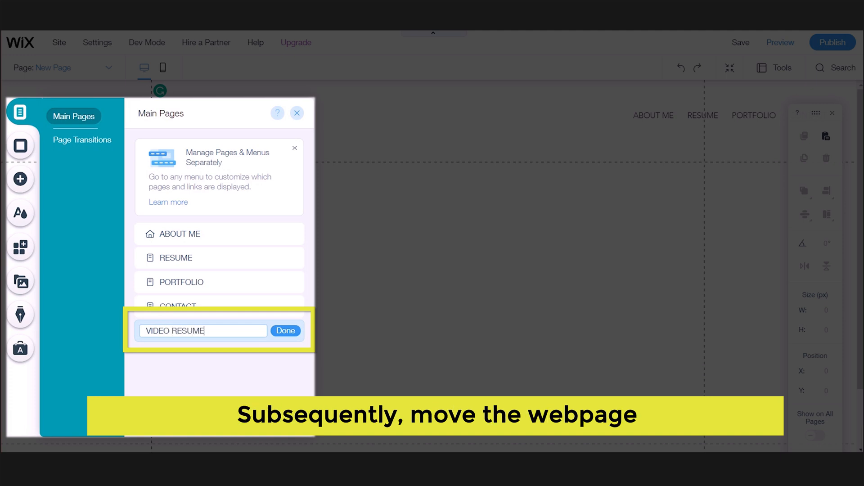
{"action": "left_click", "coordinate": [285, 330]}
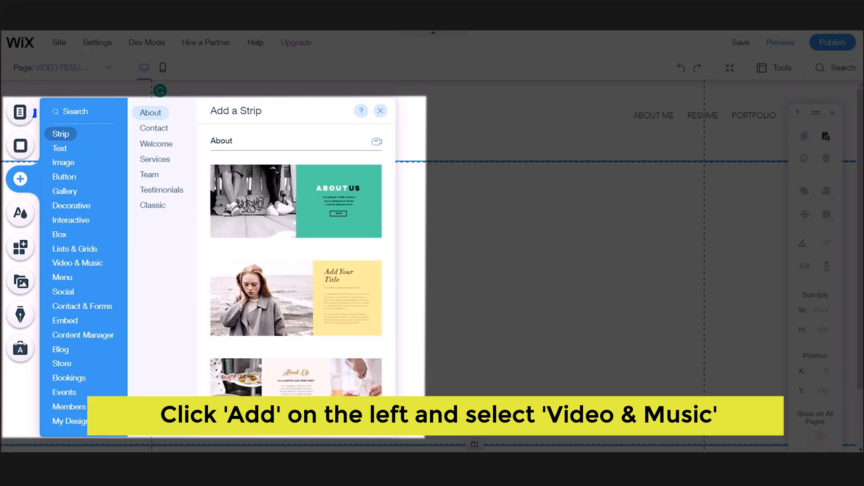
Add a Video Upload single player to the page playing the uploaded Video Resume.mp4
{"action": "left_click", "coordinate": [78, 263]}
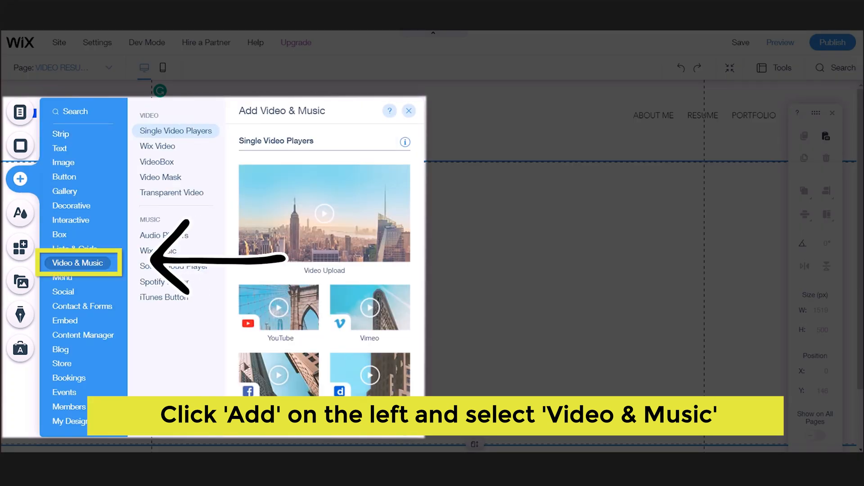
{"action": "left_click", "coordinate": [176, 130]}
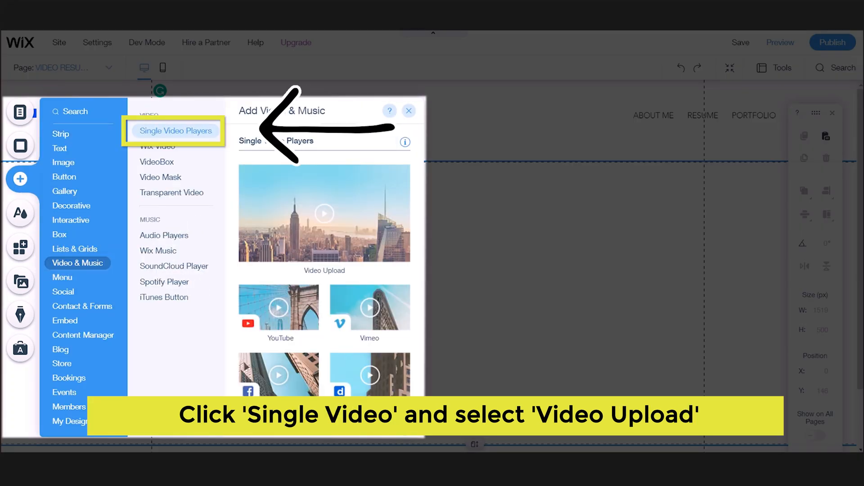
{"action": "left_click", "coordinate": [324, 215]}
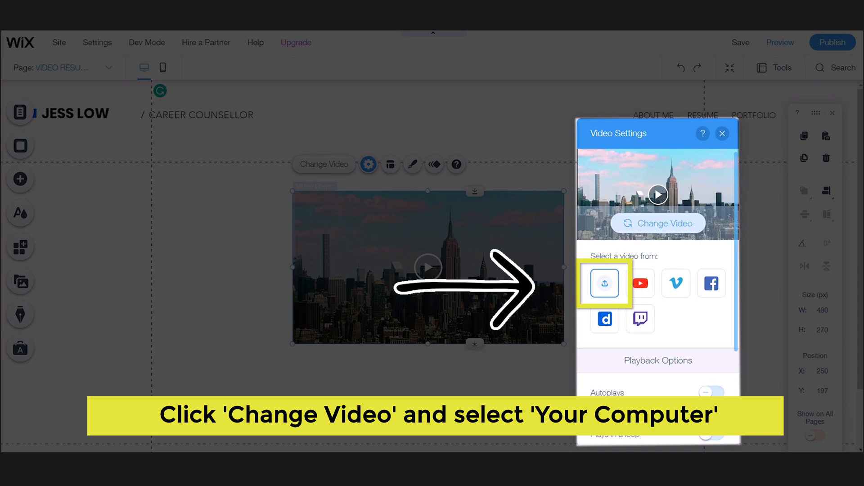
{"action": "left_click", "coordinate": [604, 283]}
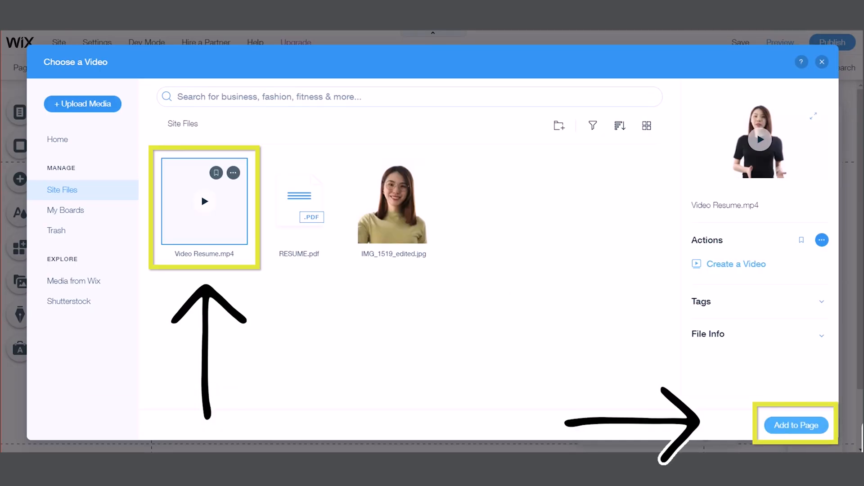
{"action": "left_click", "coordinate": [795, 425]}
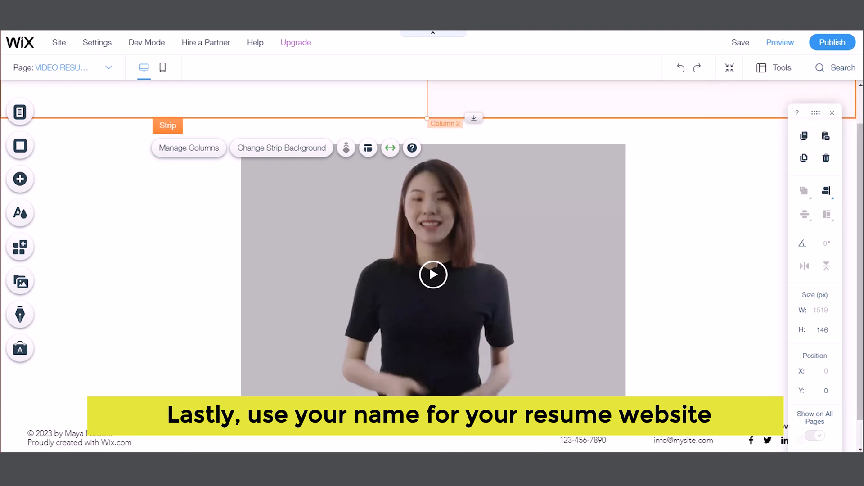
Save the site so the 'Your Changes are Saved' dialog shows the jesslow wixsite address
{"action": "left_click", "coordinate": [740, 43]}
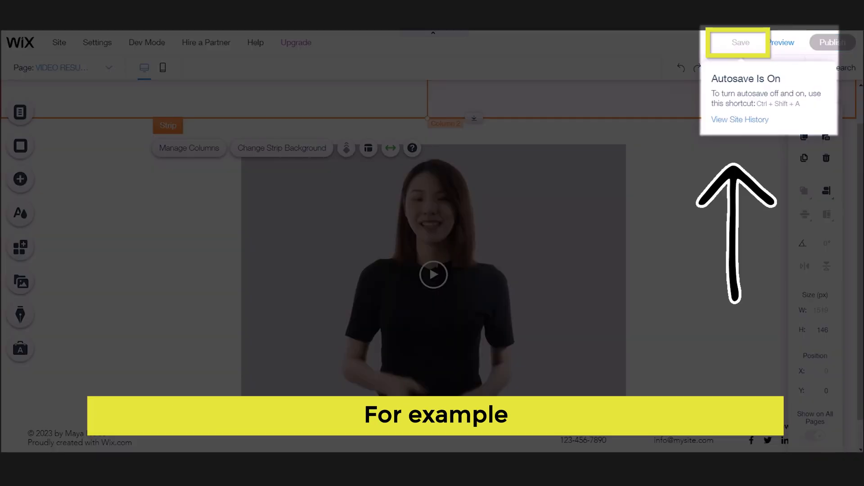
{"action": "left_click", "coordinate": [740, 42]}
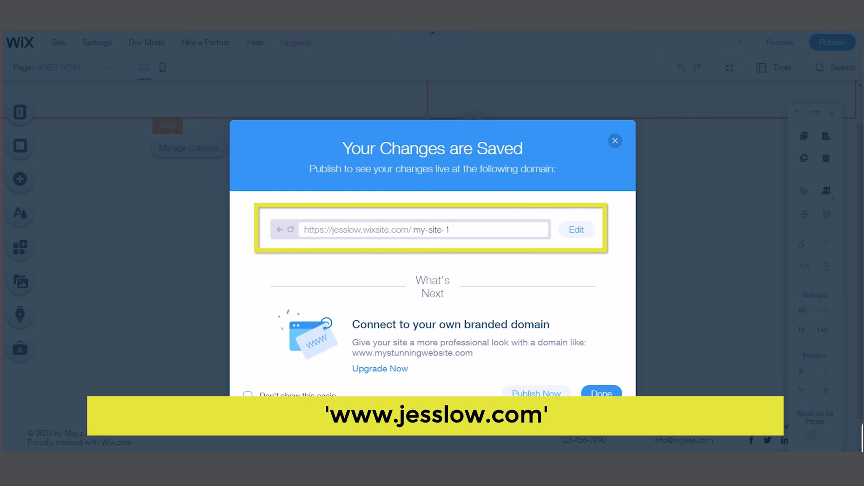